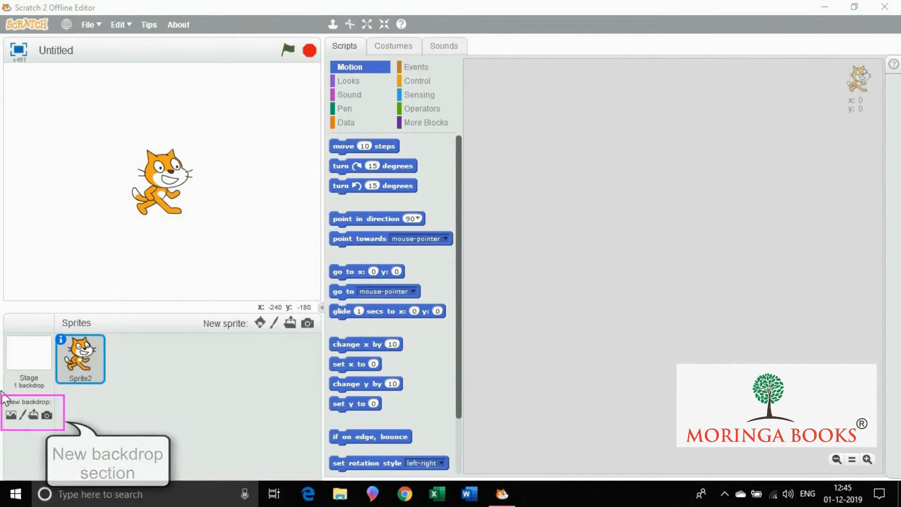
{"action": "mouse_move", "coordinate": [22, 427]}
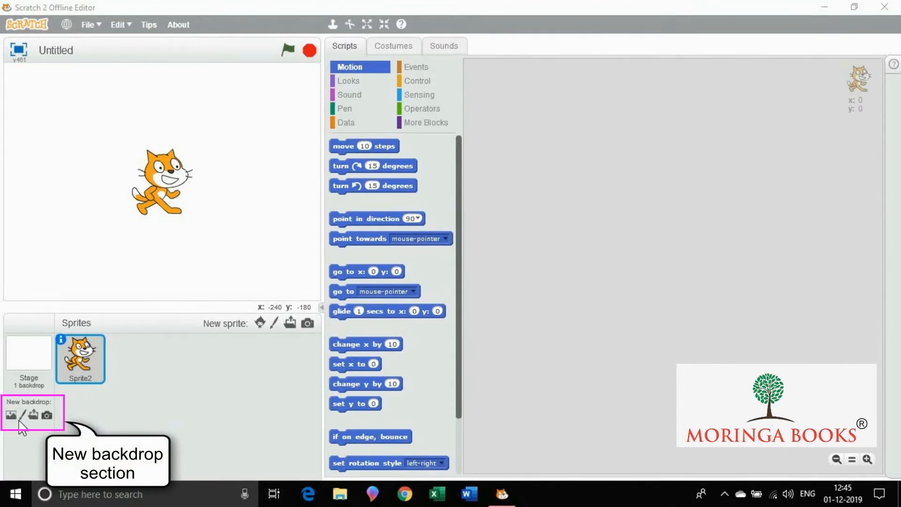
{"action": "mouse_move", "coordinate": [24, 453]}
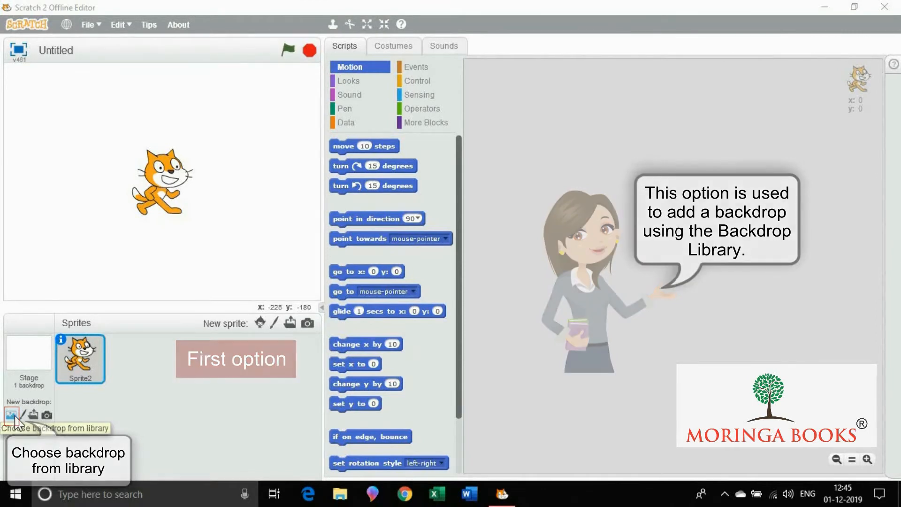
{"action": "mouse_move", "coordinate": [27, 415]}
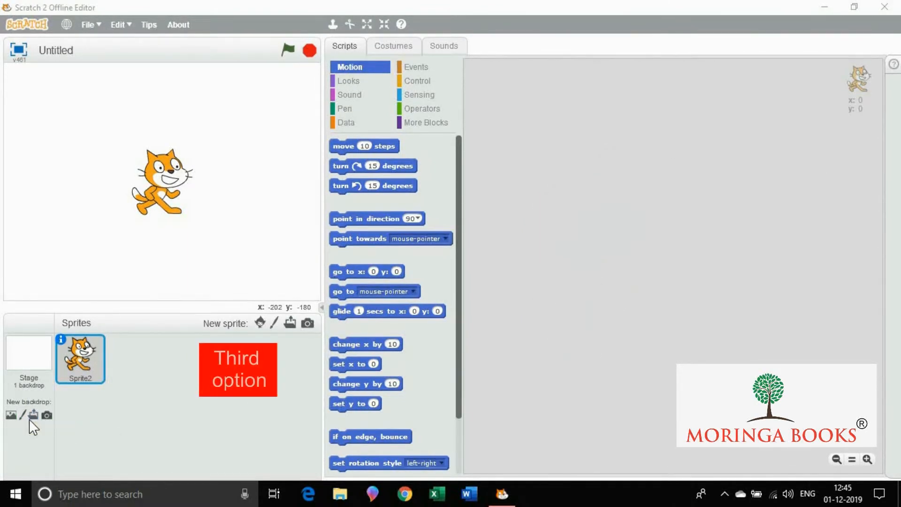
{"action": "mouse_move", "coordinate": [33, 415]}
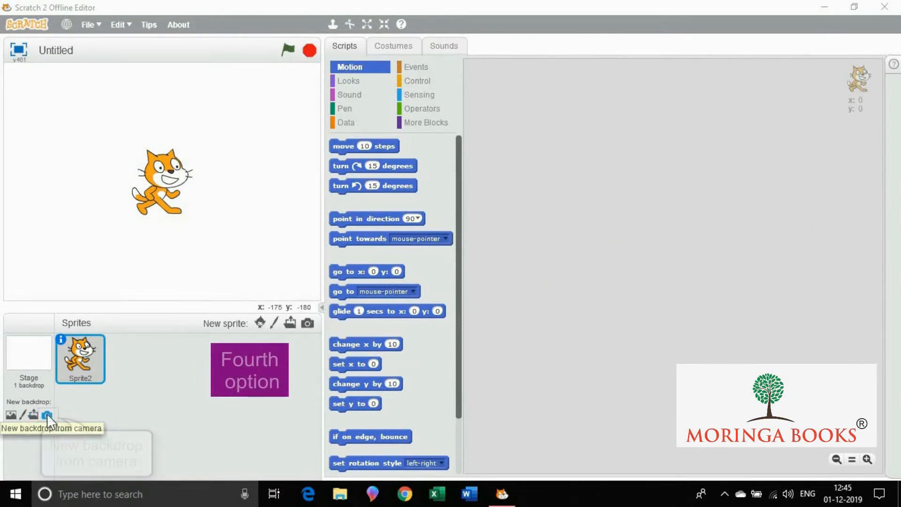
{"action": "mouse_move", "coordinate": [47, 415]}
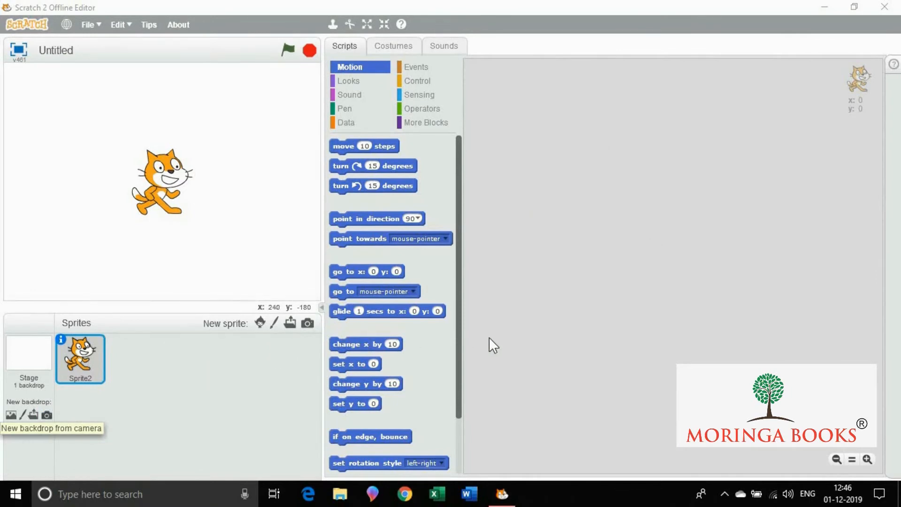
{"action": "mouse_move", "coordinate": [513, 384]}
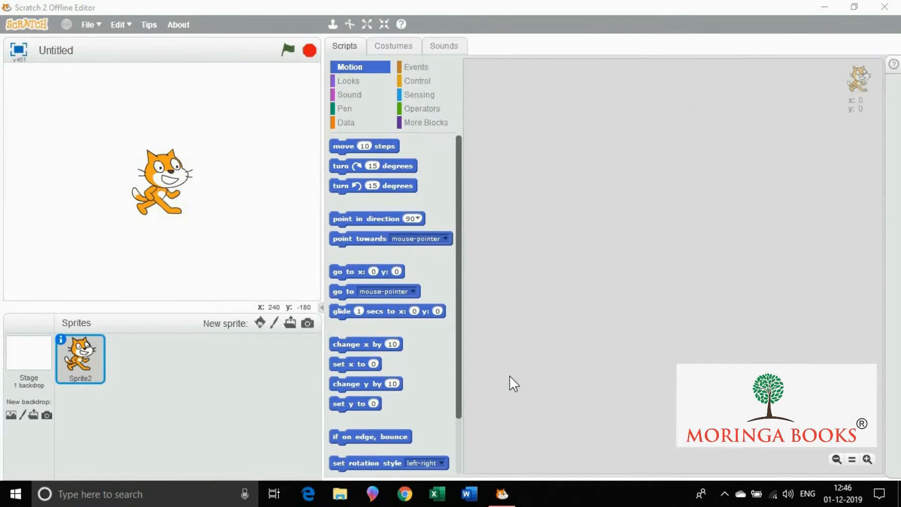
{"action": "mouse_move", "coordinate": [10, 416]}
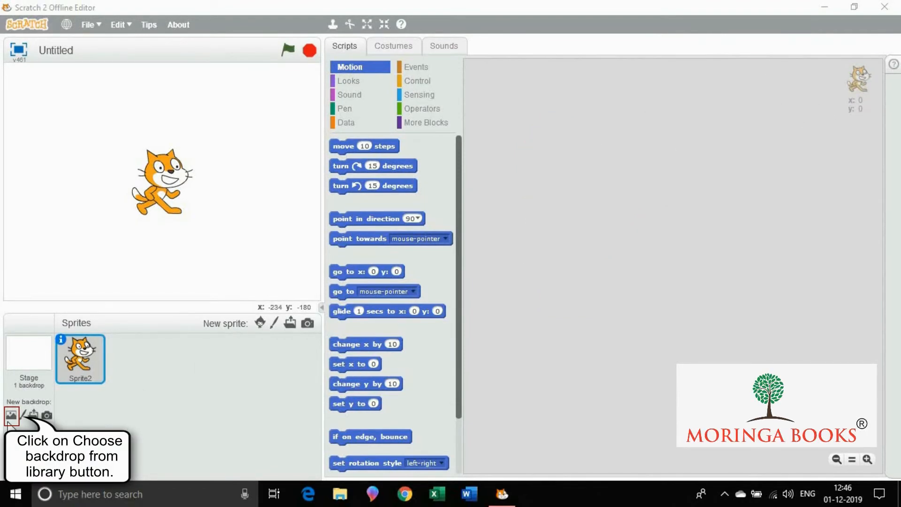
Step: Open the Backdrop Library from the New backdrop tools under the stage
{"action": "left_click", "coordinate": [10, 415]}
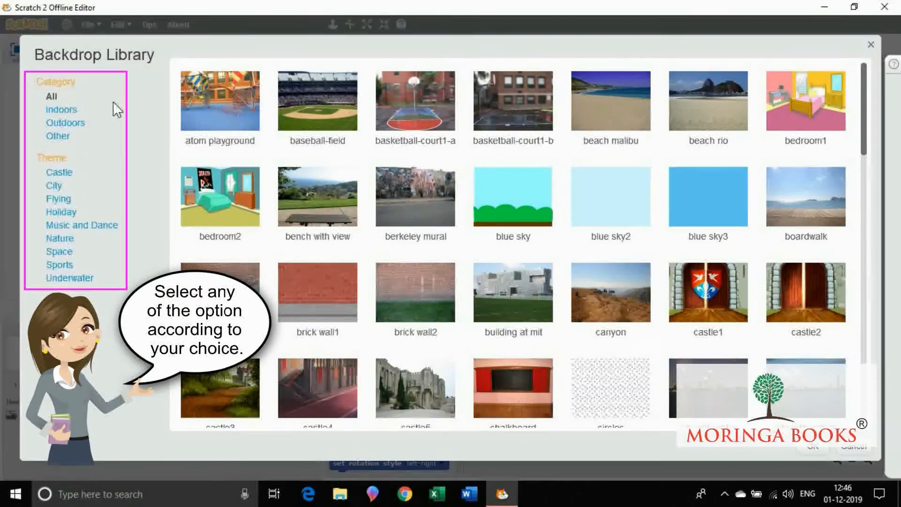
Step: Filter to the Nature theme, pick 'forest' and add it as the stage's second backdrop
{"action": "left_click", "coordinate": [59, 237]}
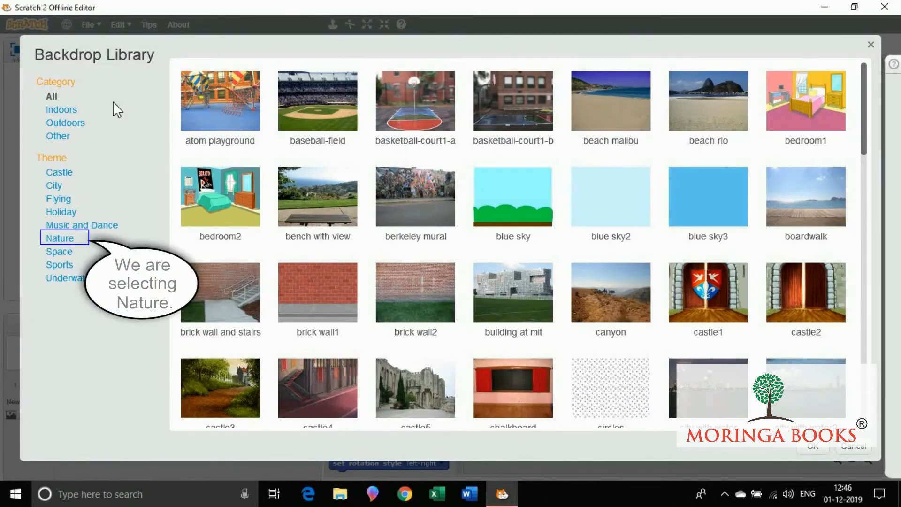
{"action": "left_click", "coordinate": [60, 237]}
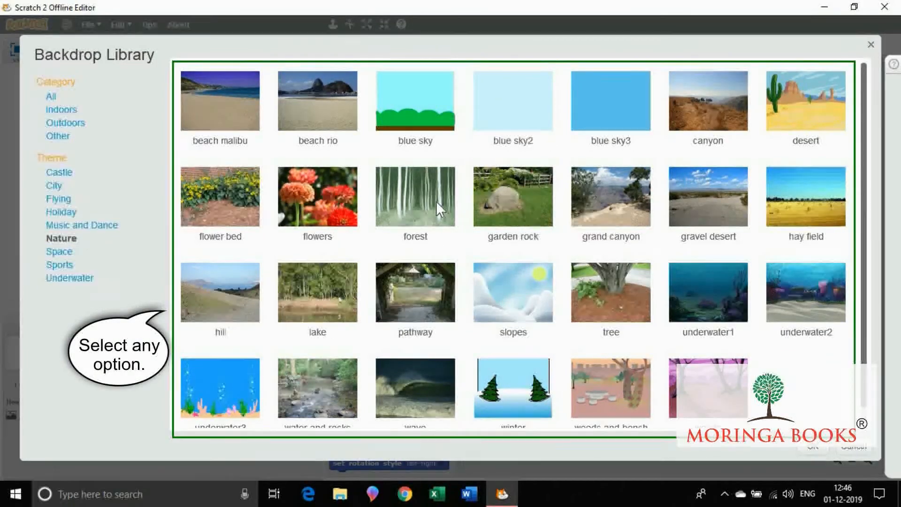
{"action": "left_click", "coordinate": [414, 197]}
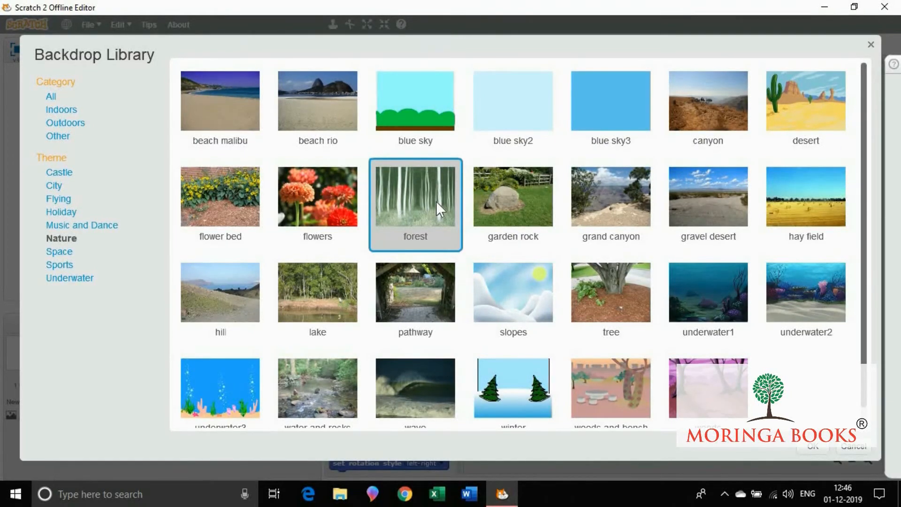
{"action": "left_click", "coordinate": [811, 446]}
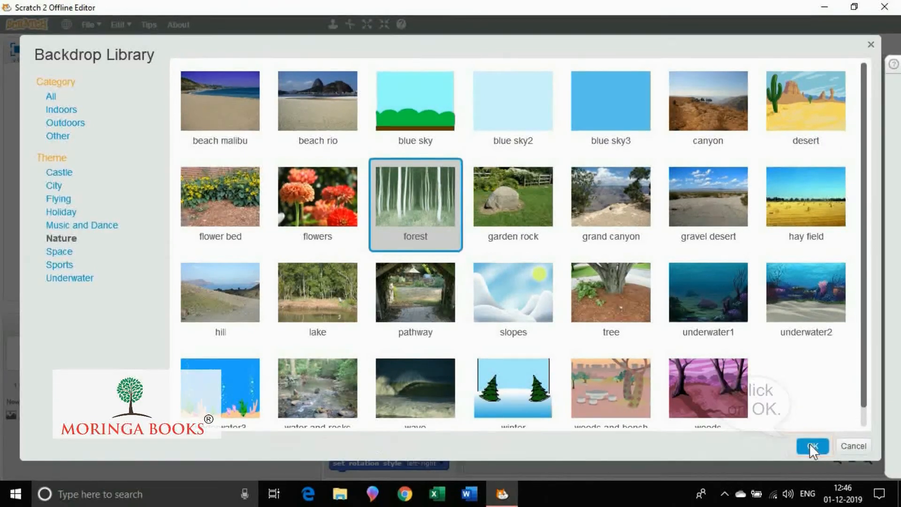
{"action": "left_click", "coordinate": [811, 446]}
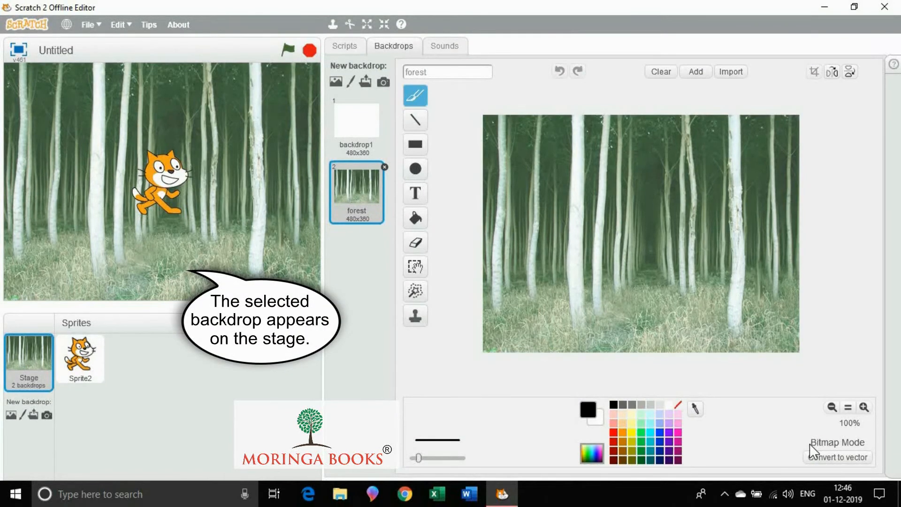
{"action": "mouse_move", "coordinate": [203, 287]}
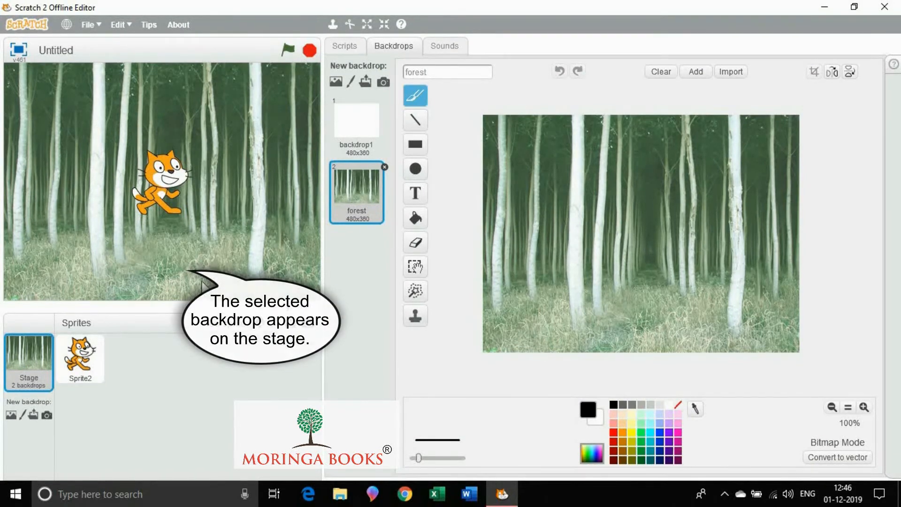